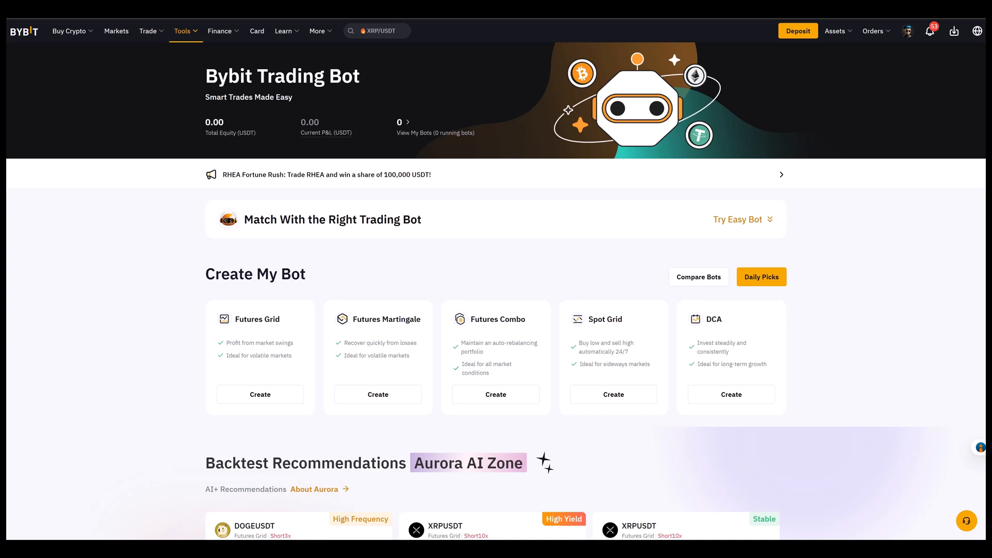
mouse_move(381, 308)
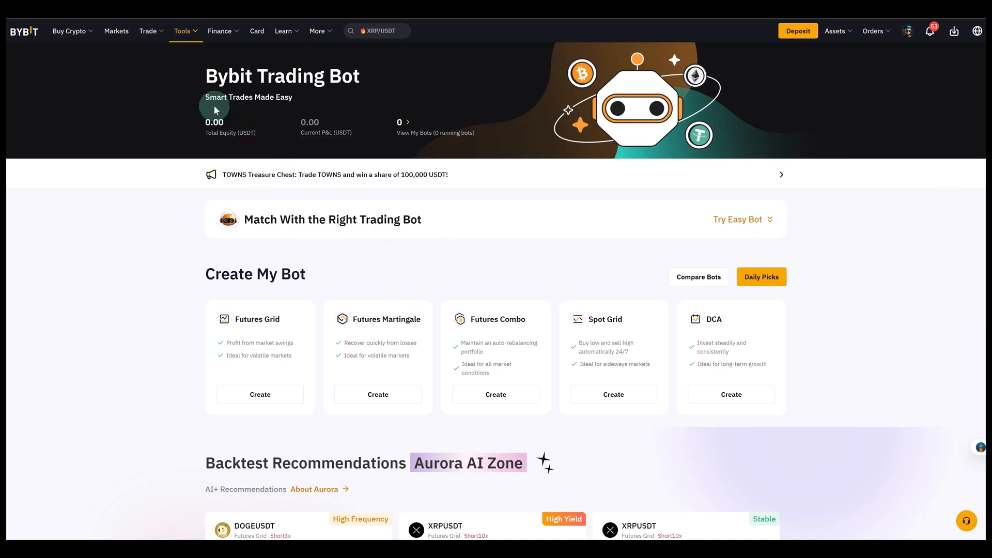
Step: Go to the Trading Bot page from the trading tools menu
left_click(183, 31)
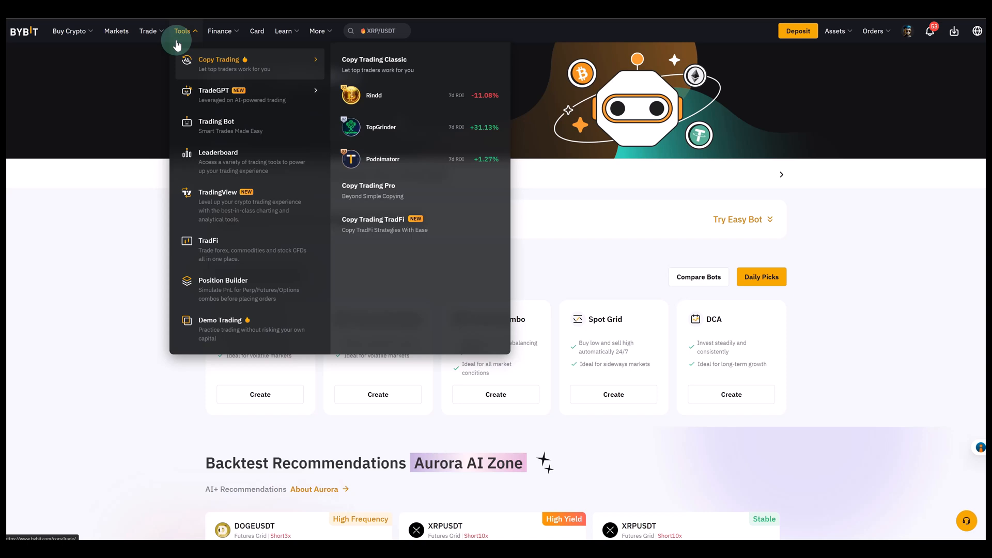
mouse_move(216, 126)
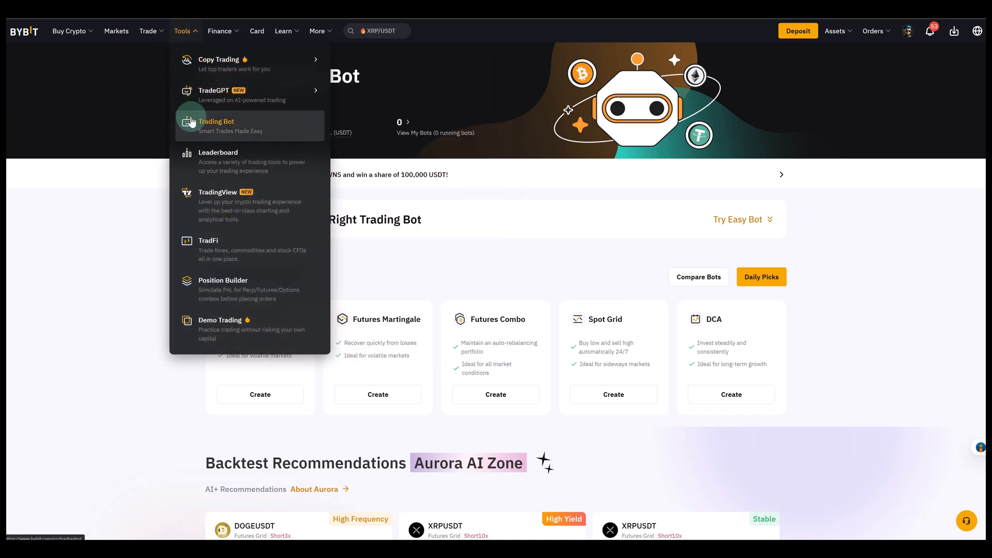
left_click(216, 120)
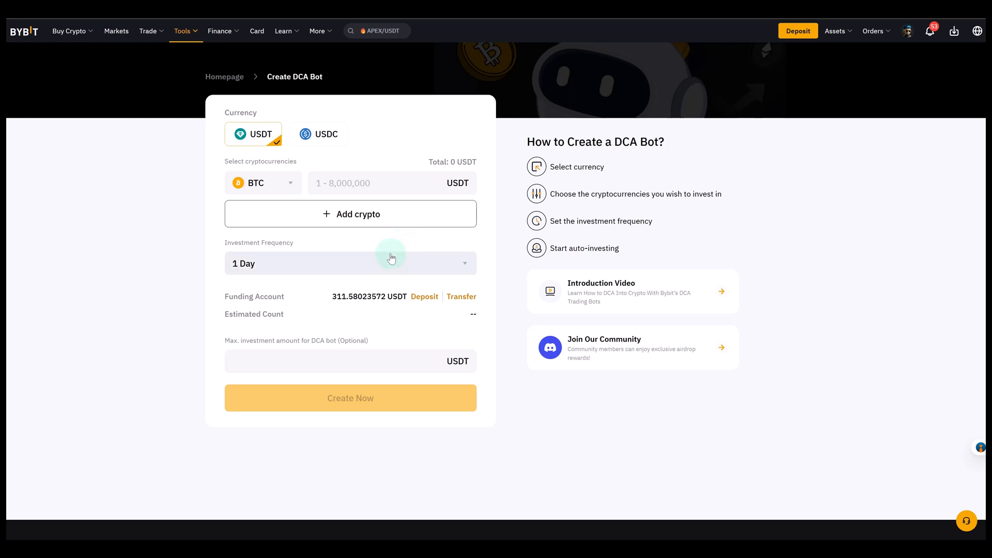
mouse_move(323, 214)
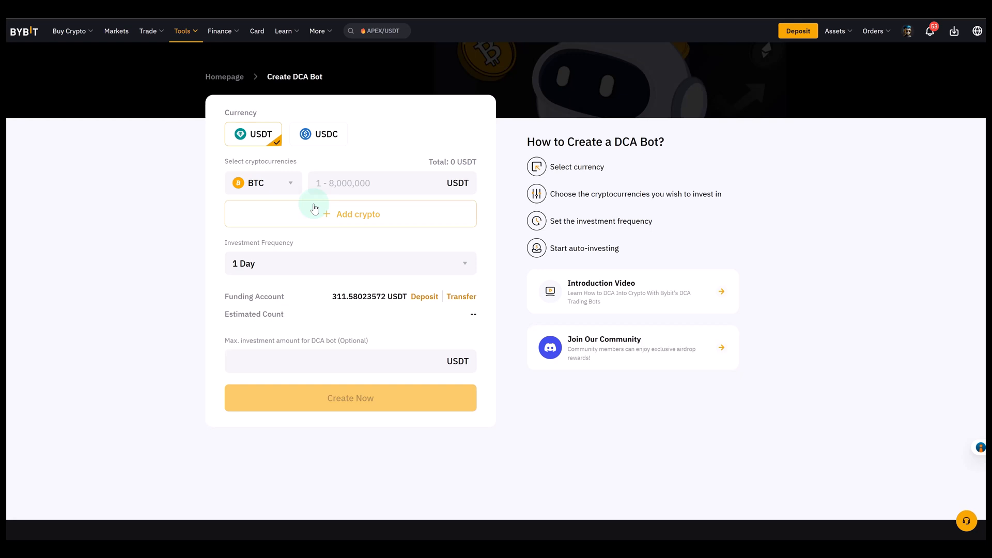
mouse_move(313, 237)
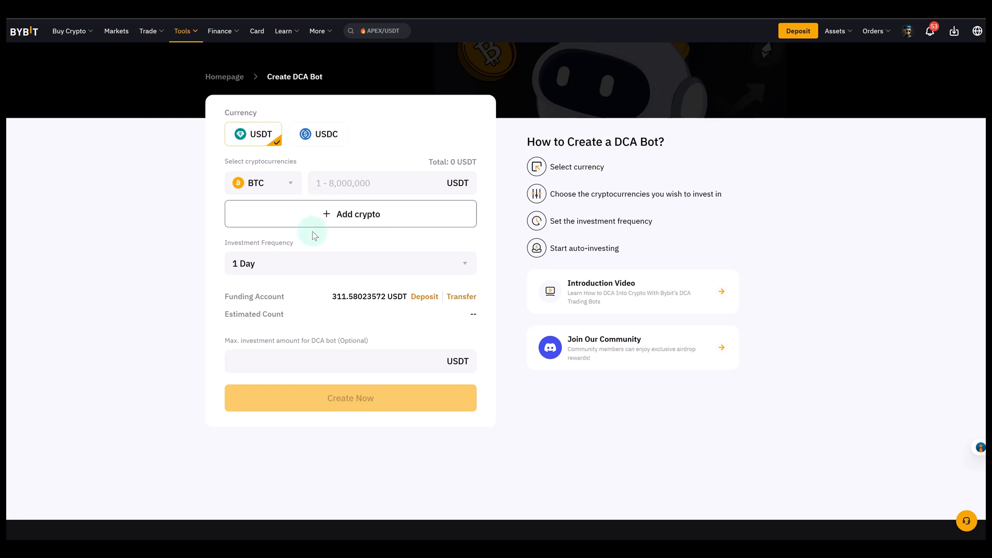
left_click(350, 214)
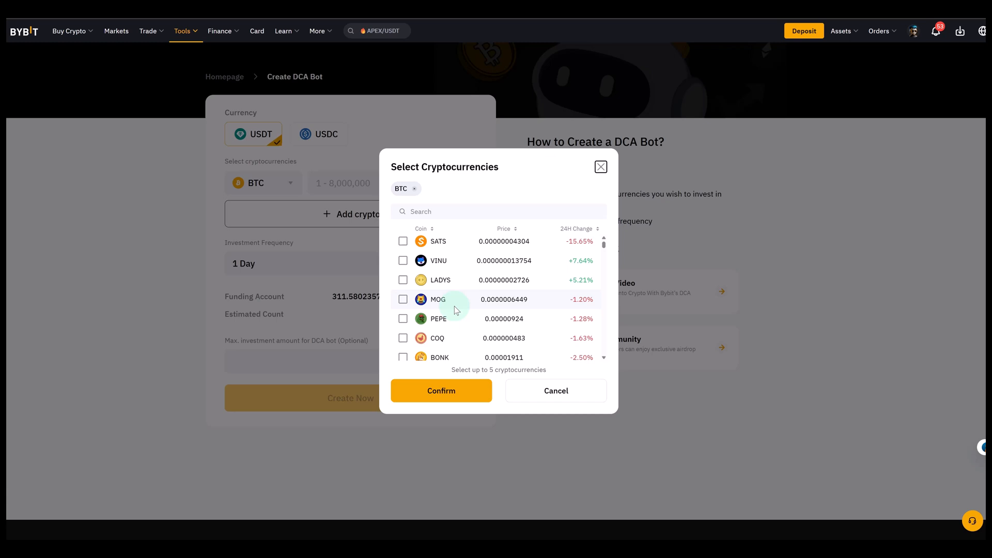
scroll("down", 3)
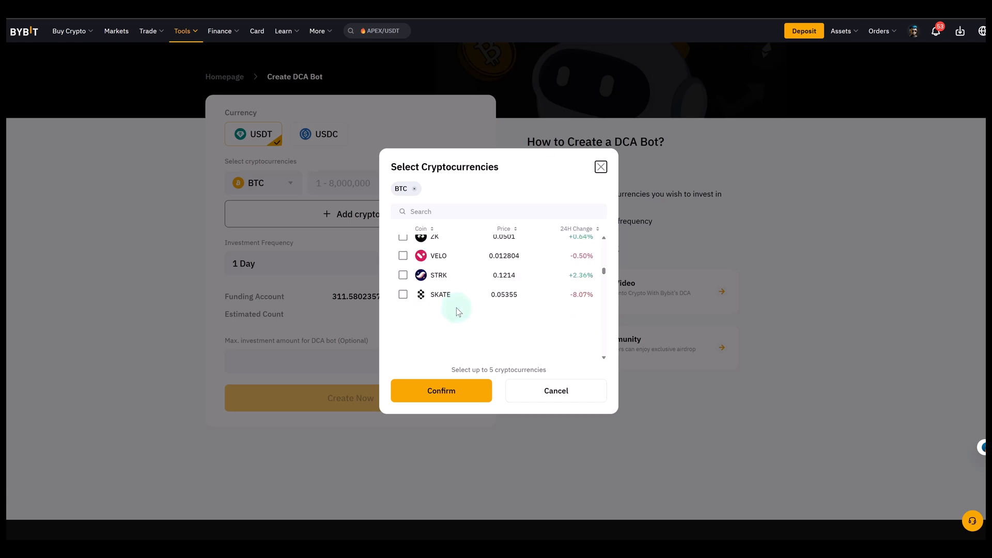
scroll("down", 3)
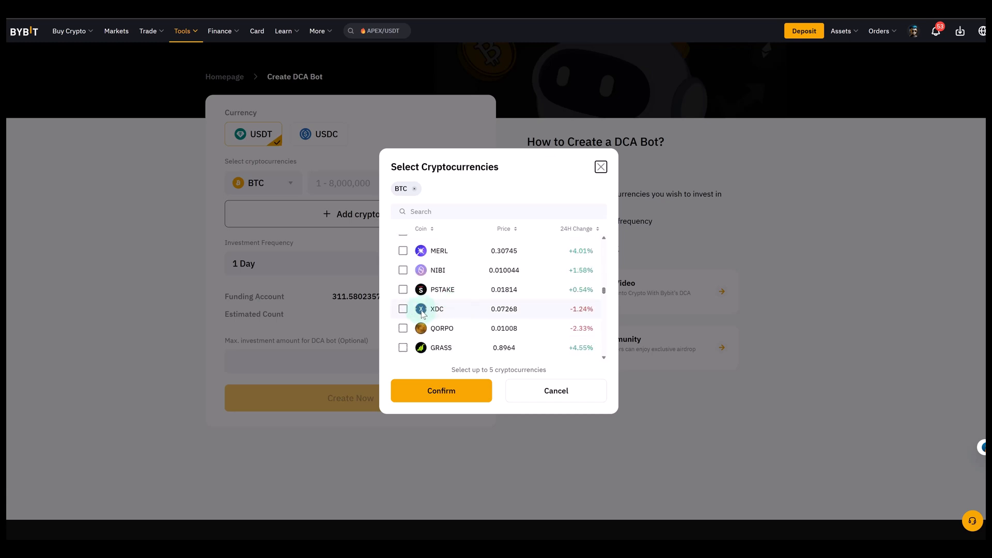
scroll("down", 3)
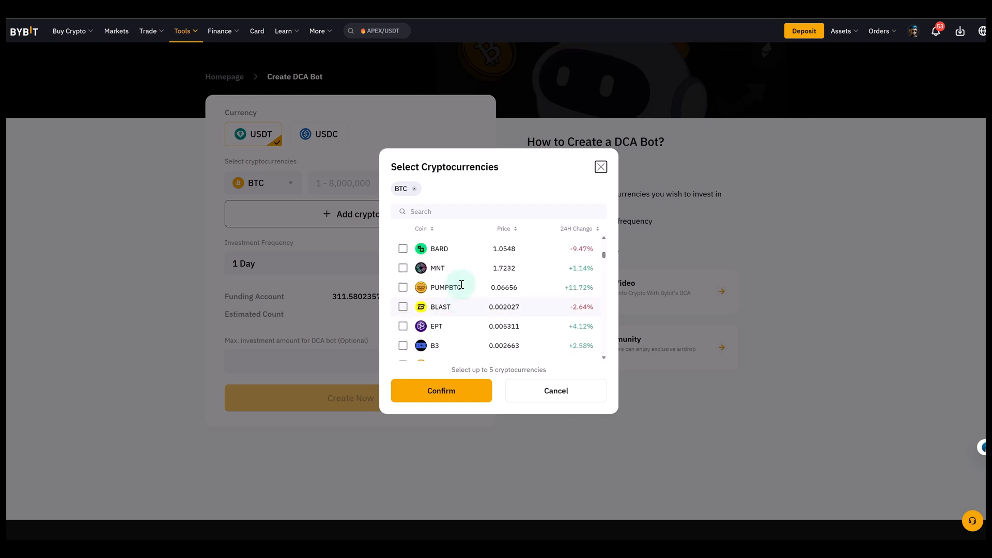
scroll("down", 3)
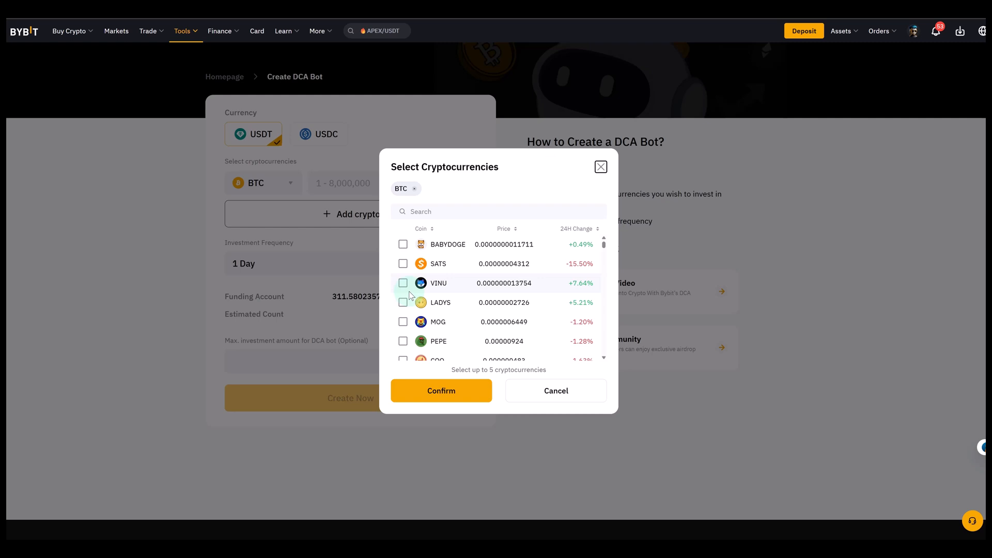
mouse_move(410, 297)
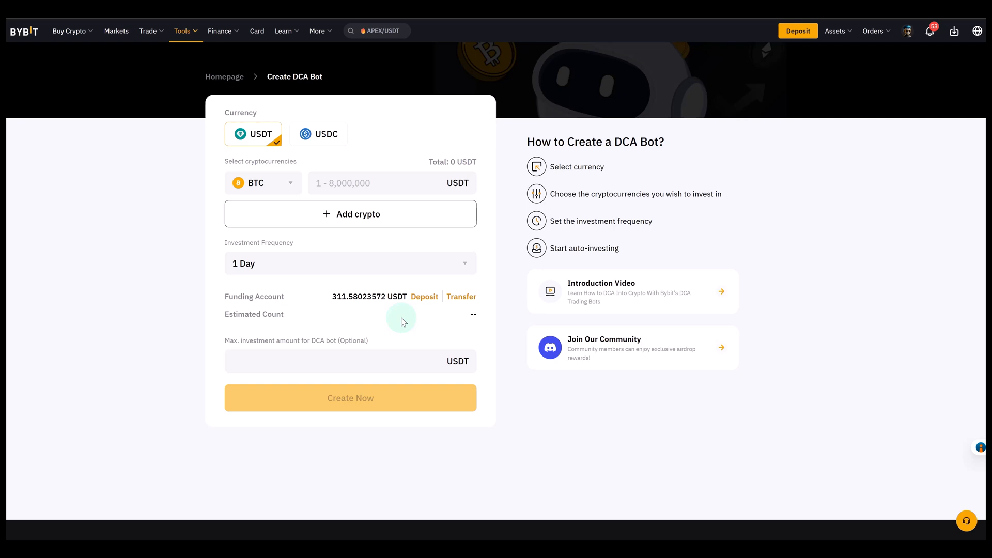
mouse_move(363, 264)
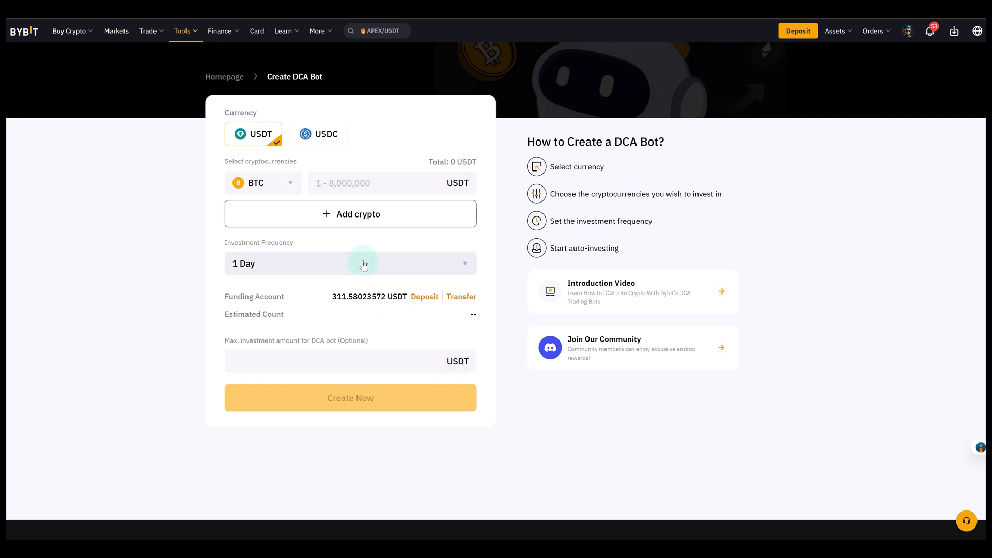
Step: Enter 50 USDT as the BTC purchase amount
left_click(380, 183)
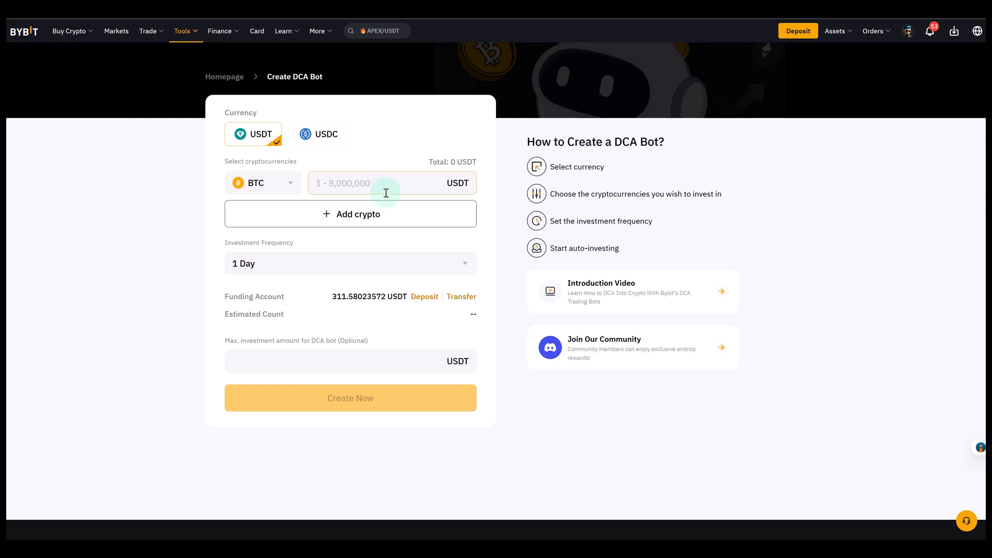
type("5")
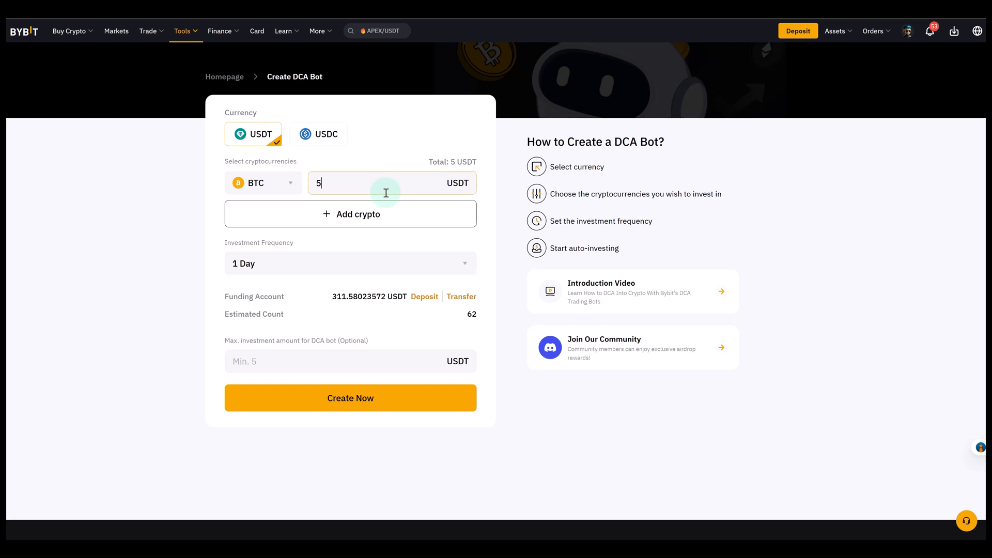
type("0")
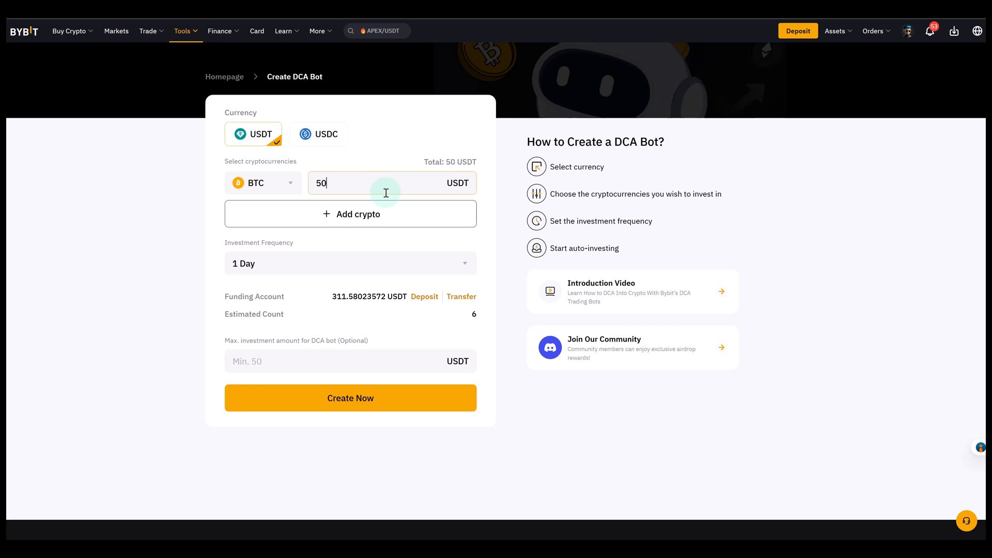
mouse_move(303, 263)
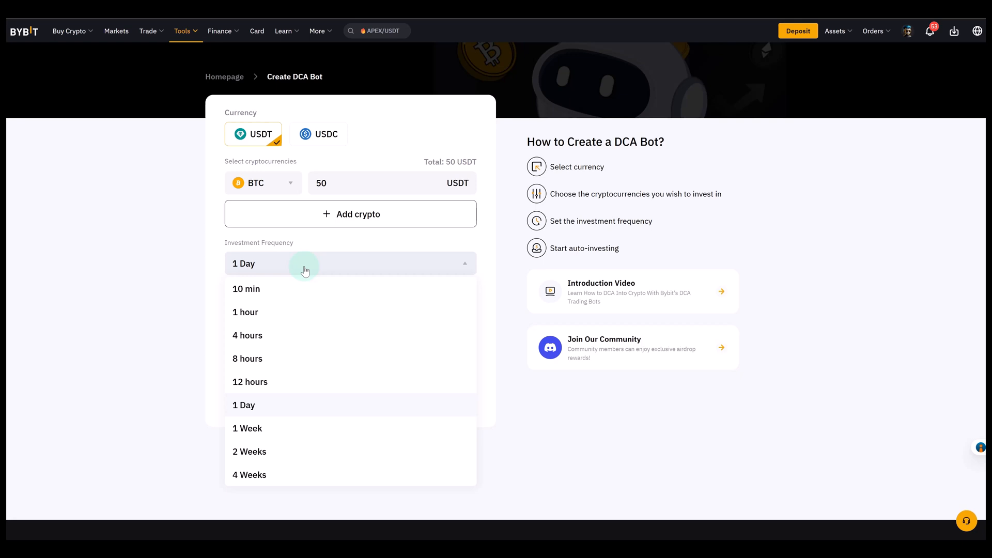
mouse_move(322, 267)
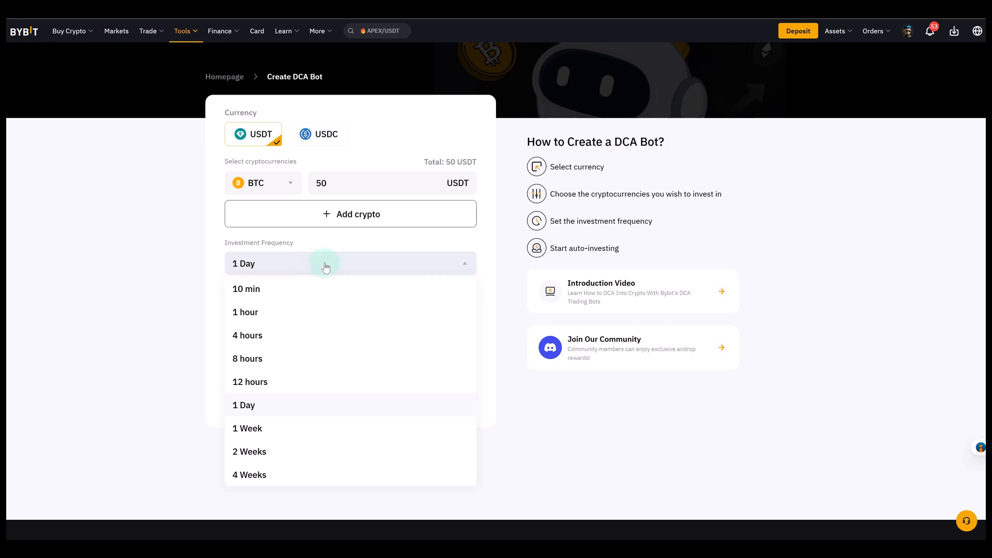
mouse_move(328, 265)
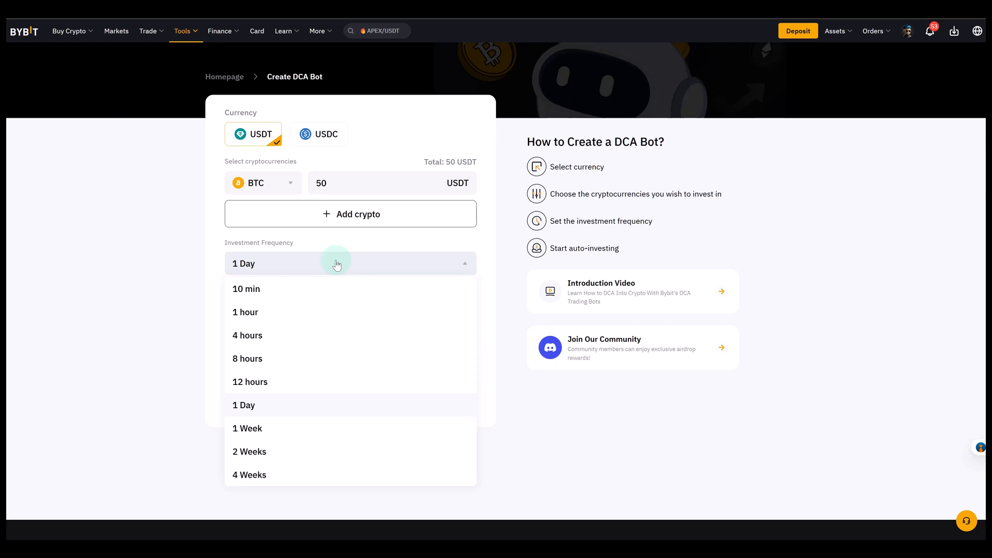
mouse_move(295, 288)
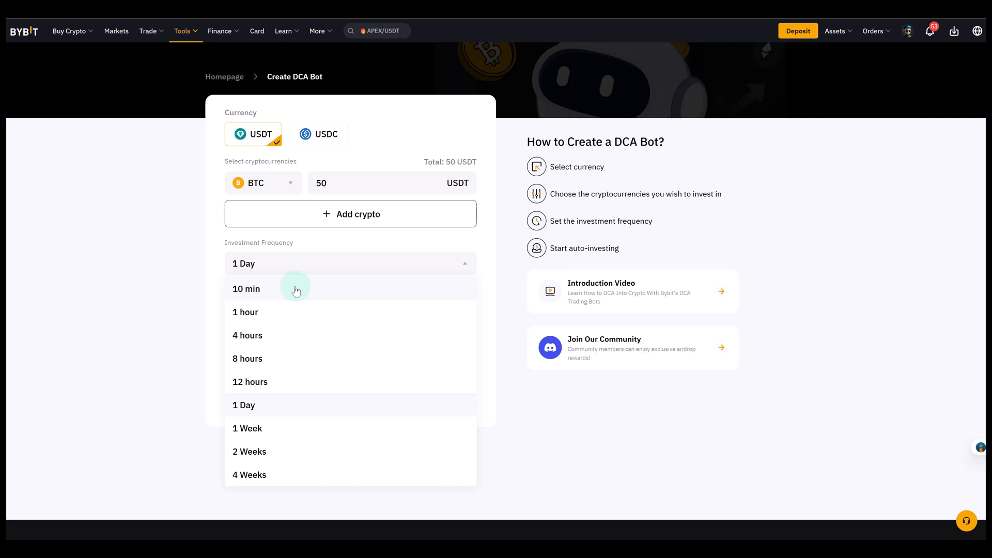
mouse_move(302, 475)
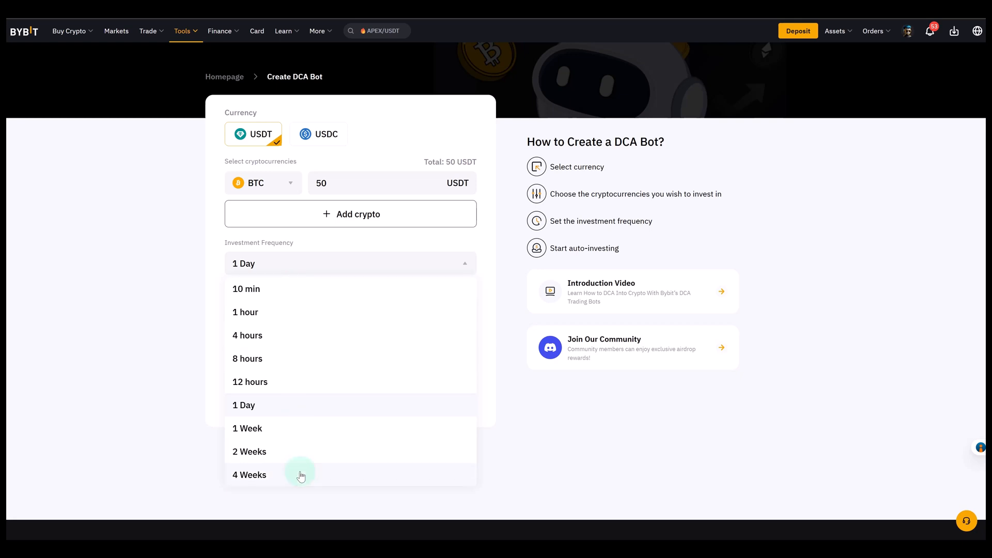
Step: Set the investment frequency to 1 Week
left_click(248, 475)
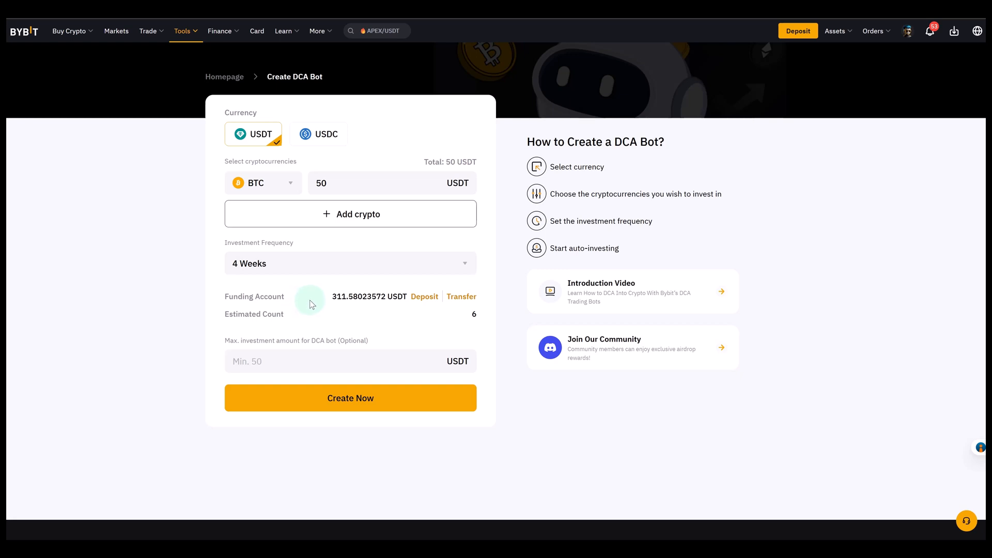
mouse_move(313, 304)
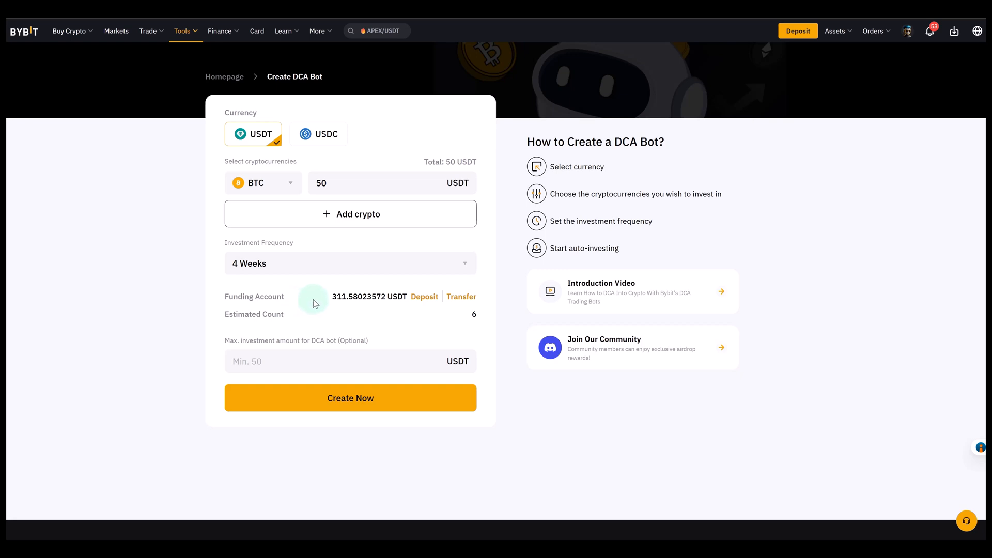
mouse_move(315, 303)
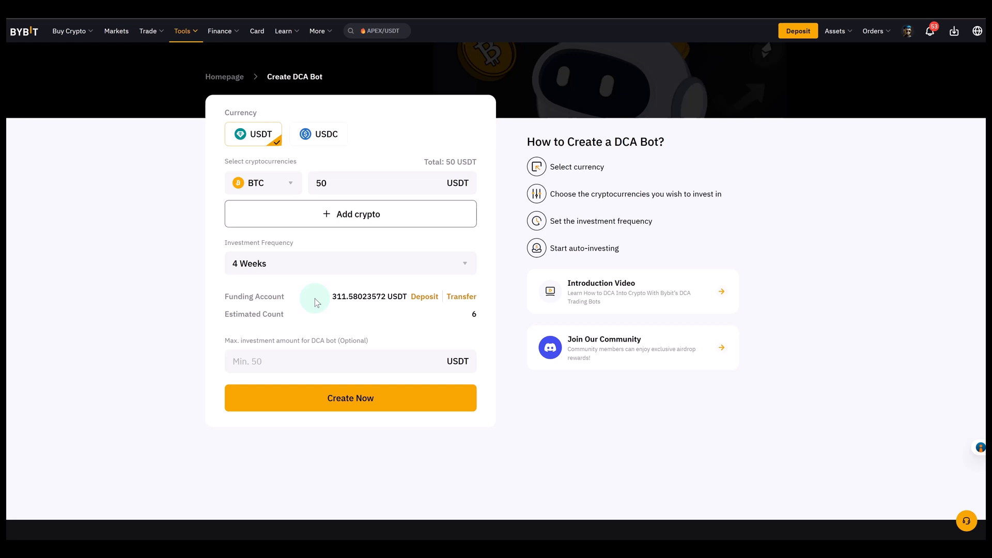
left_click(349, 263)
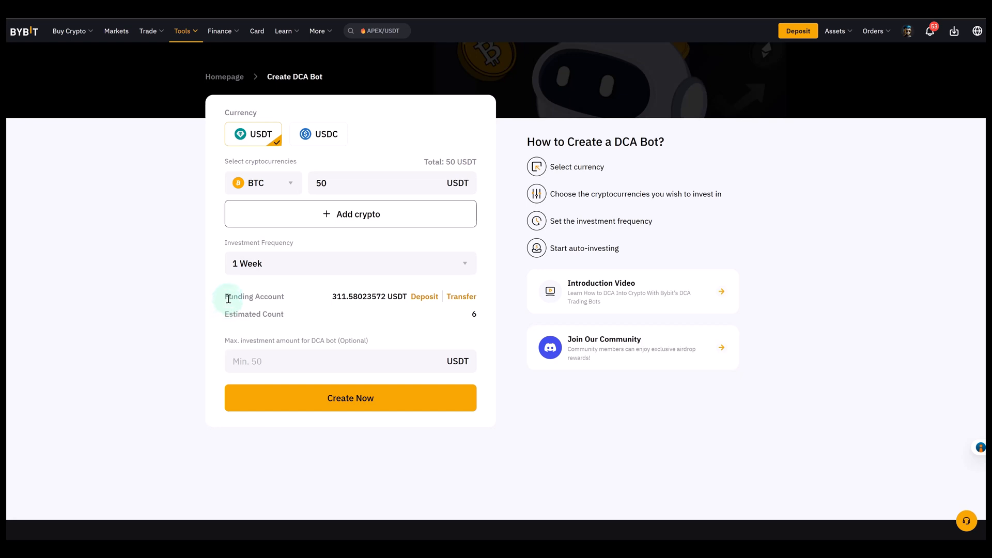
mouse_move(282, 336)
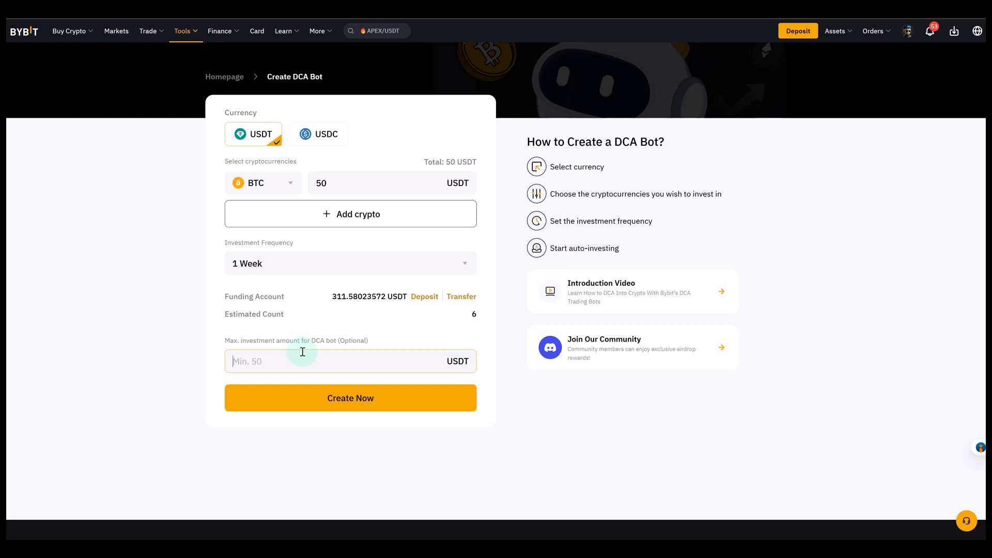
Step: Enter 30 USDT as the maximum investment amount
type("3")
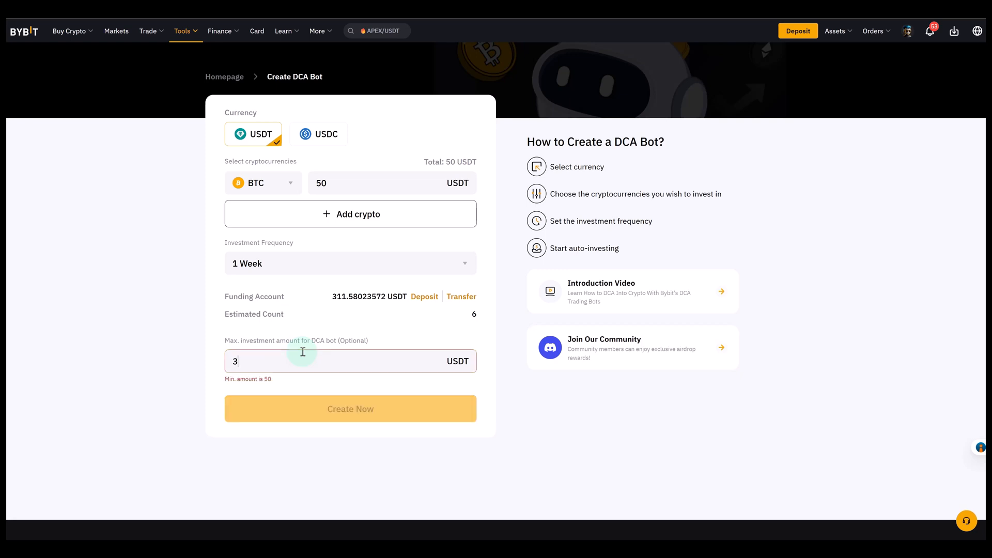
type("0")
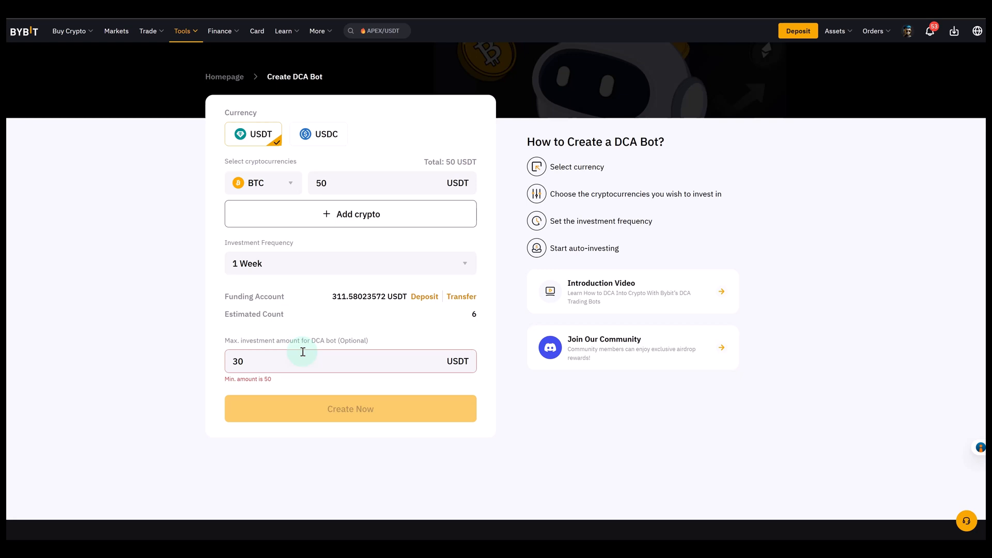